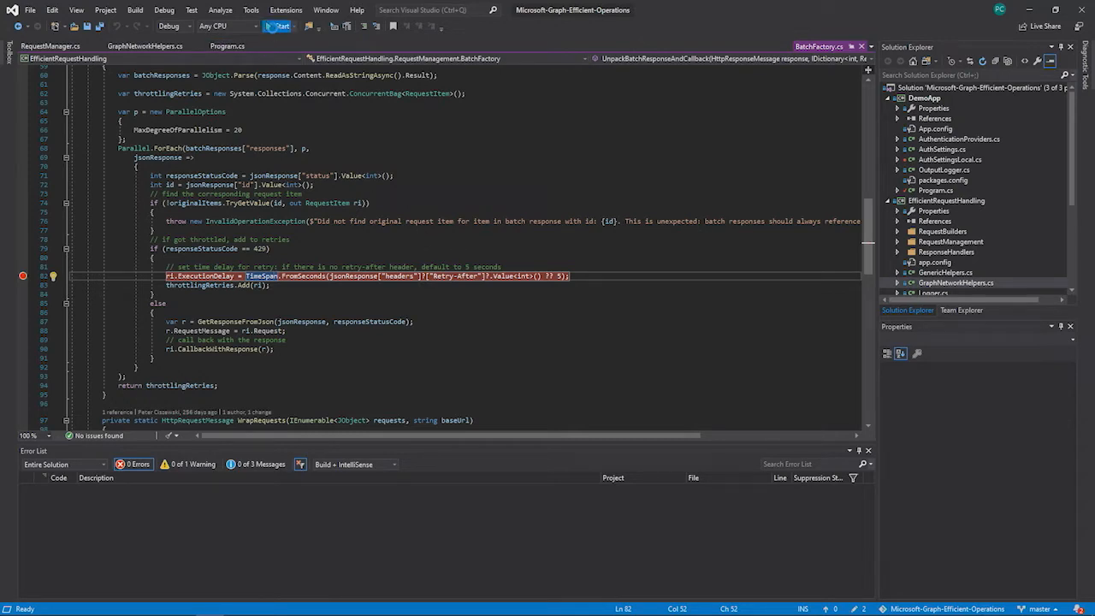
# Start debugging the batch app so it pauses at the line 82 retry-delay breakpoint.
pyautogui.click(282, 25)
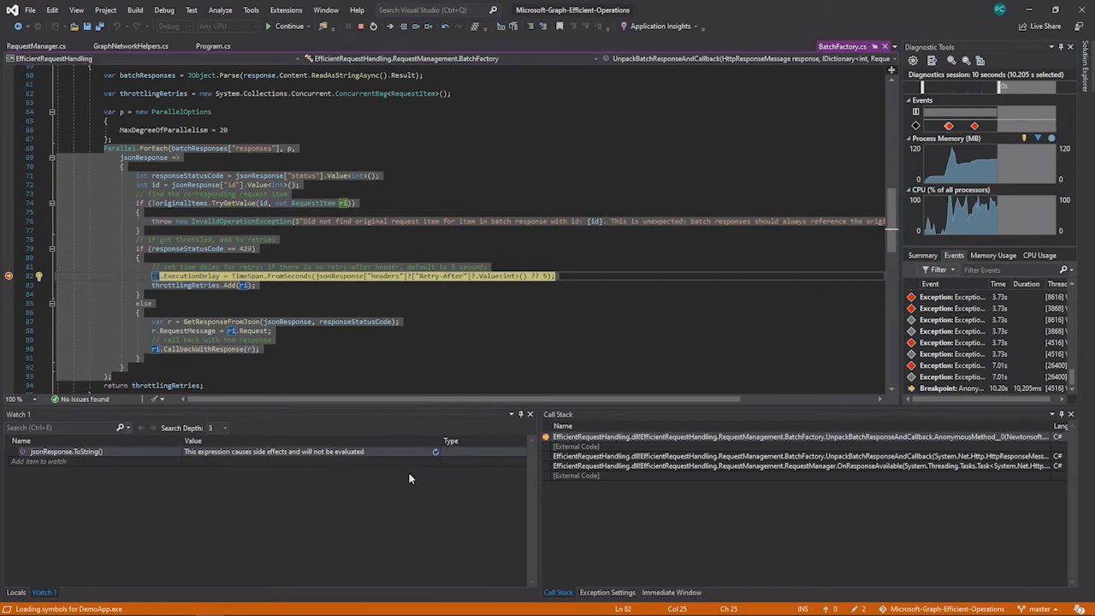
# Force-evaluate the jsonResponse.ToString() watch and view its JSON in the Text Visualizer.
pyautogui.click(434, 450)
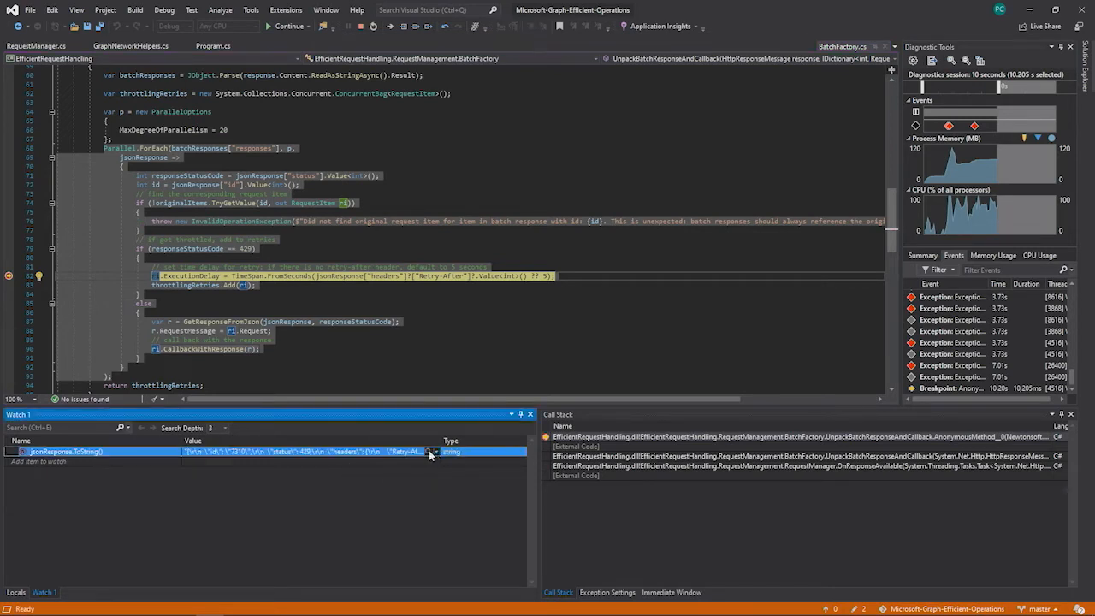
pyautogui.click(432, 452)
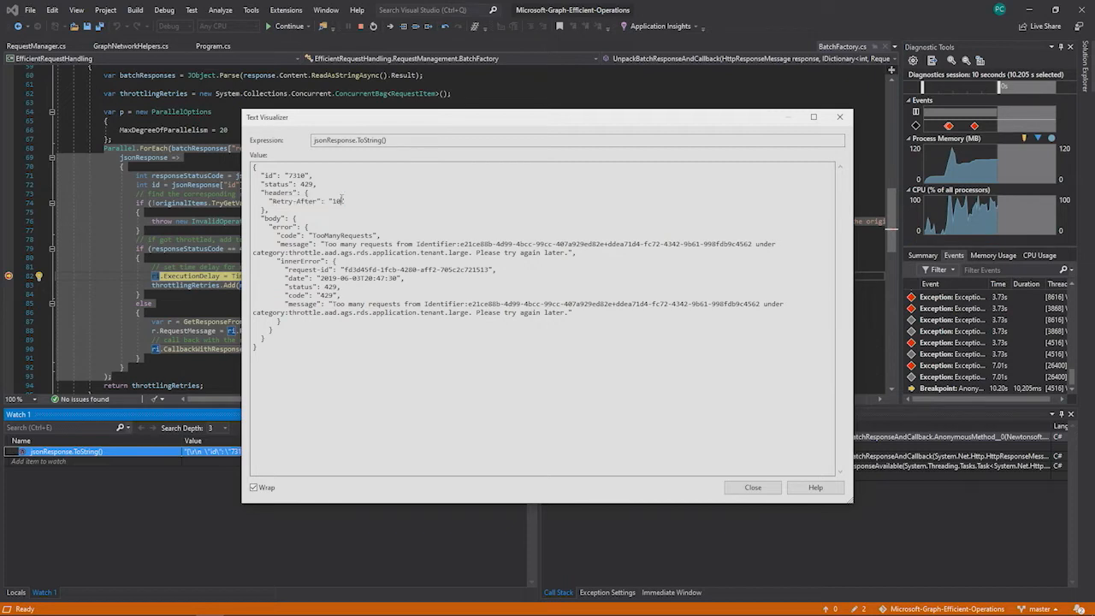
# Highlight Retry-After 10 and the tenant throttling category, close the visualizer, return to code.
pyautogui.doubleClick(336, 200)
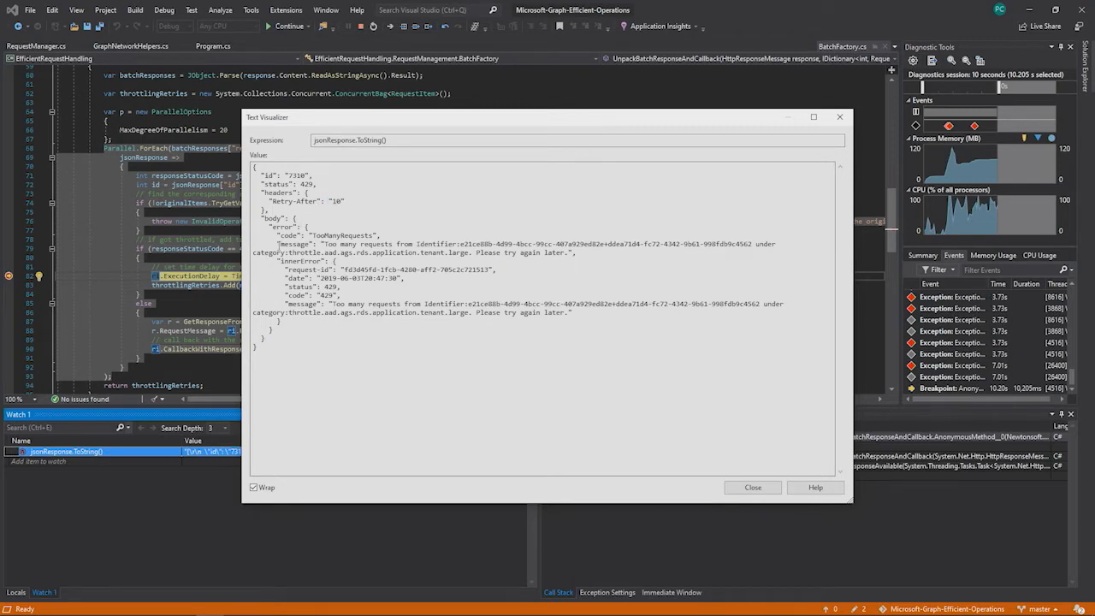
pyautogui.moveTo(278, 244); pyautogui.dragTo(590, 304)
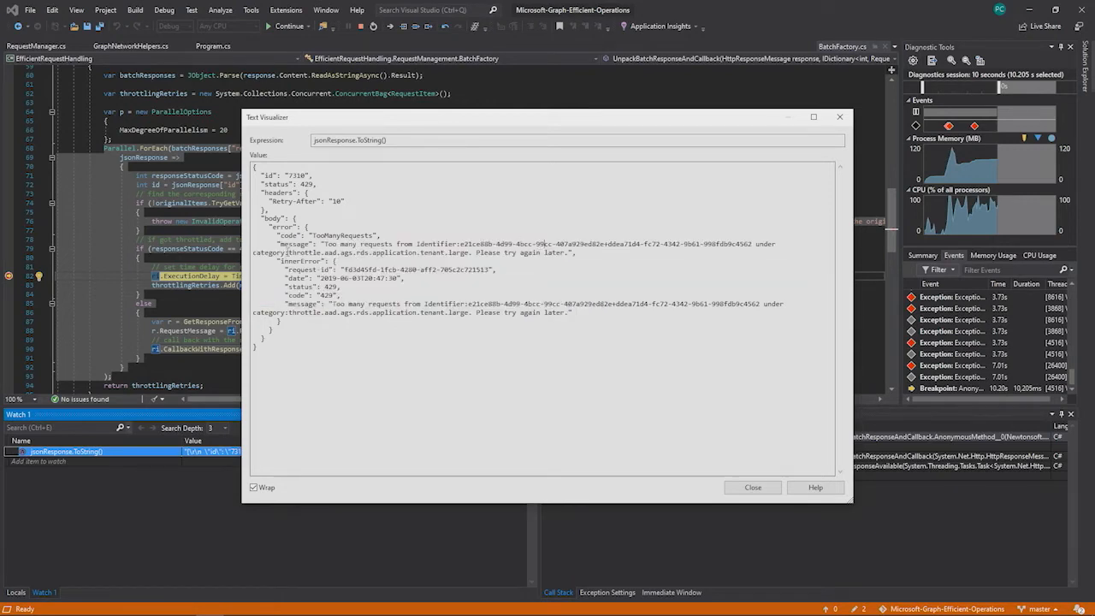
pyautogui.doubleClick(377, 252)
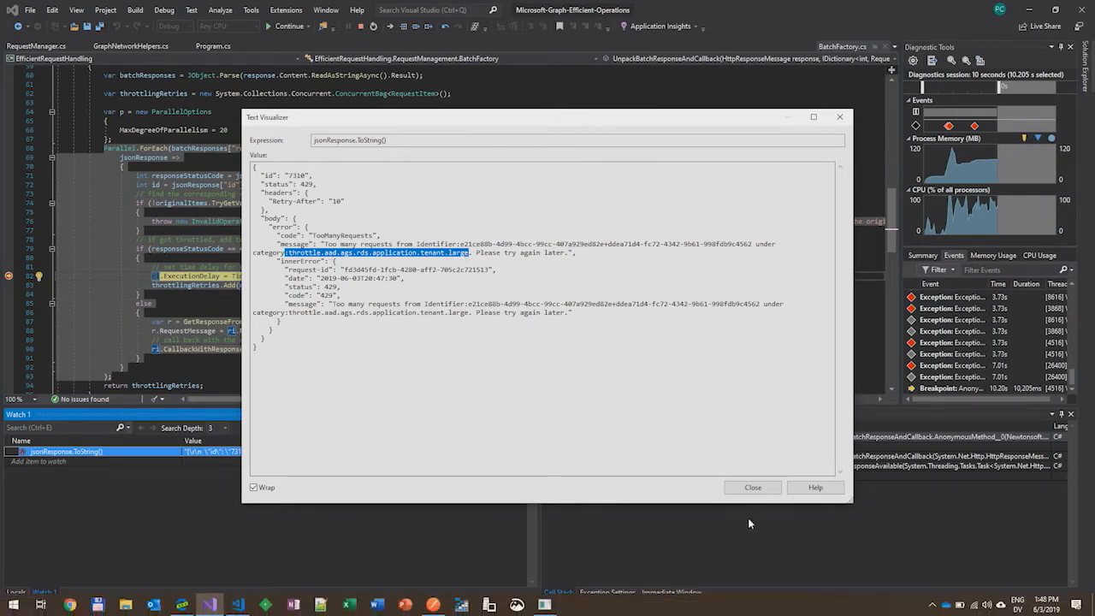
pyautogui.click(753, 486)
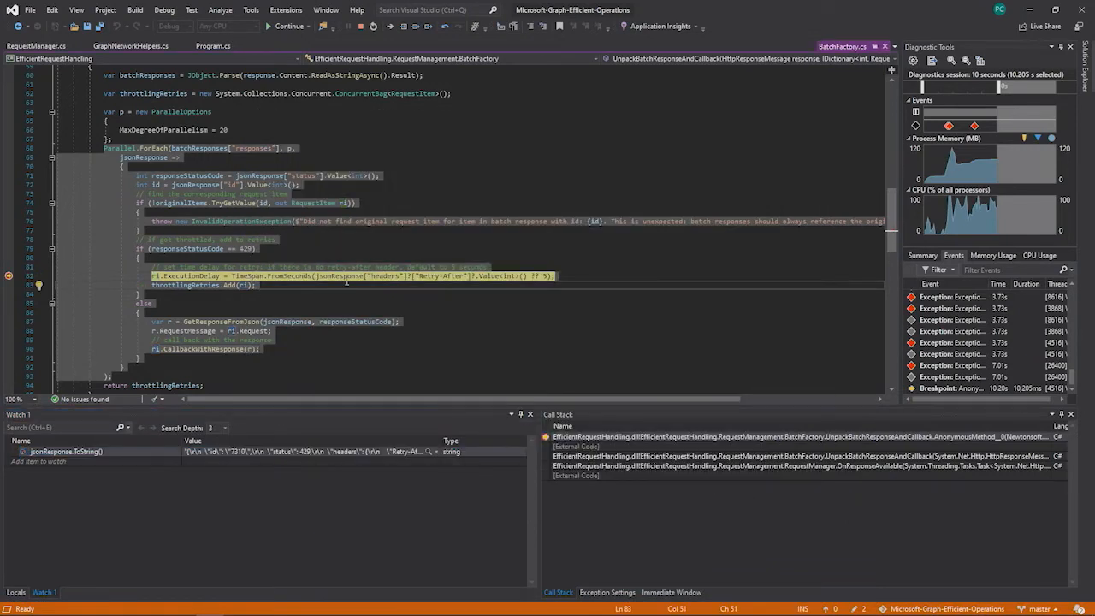
pyautogui.click(379, 248)
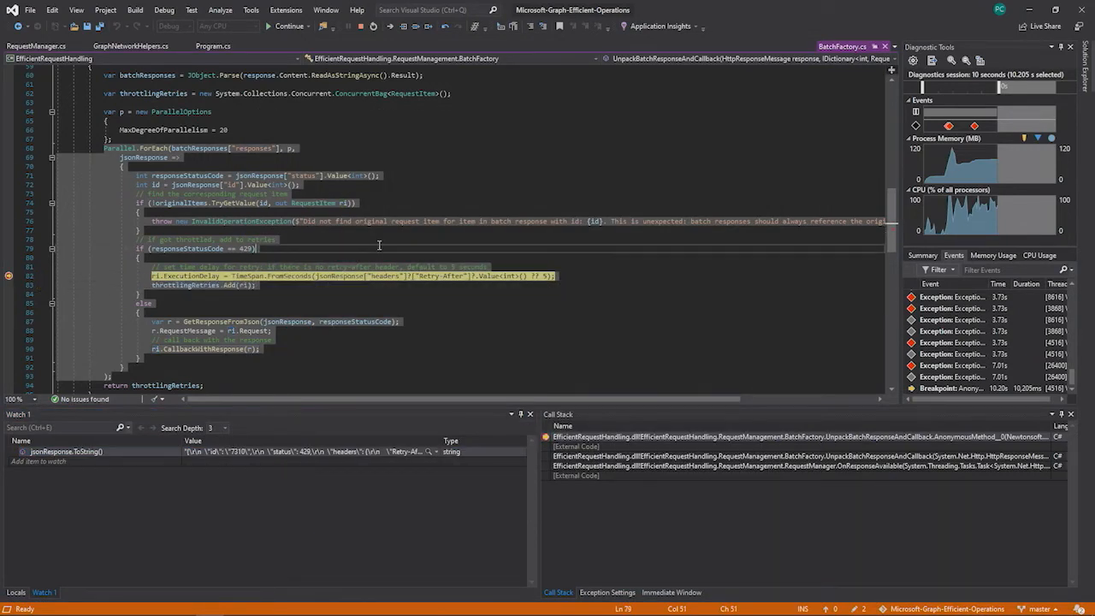